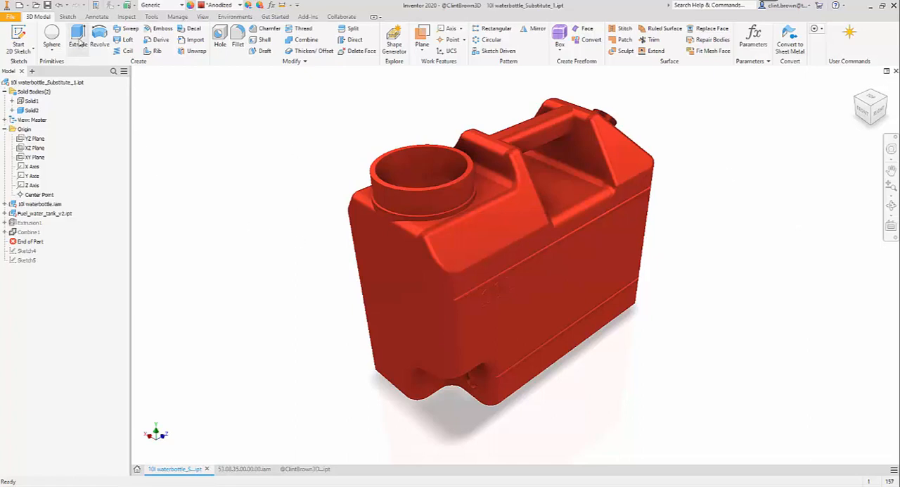
mouse_move(254, 190)
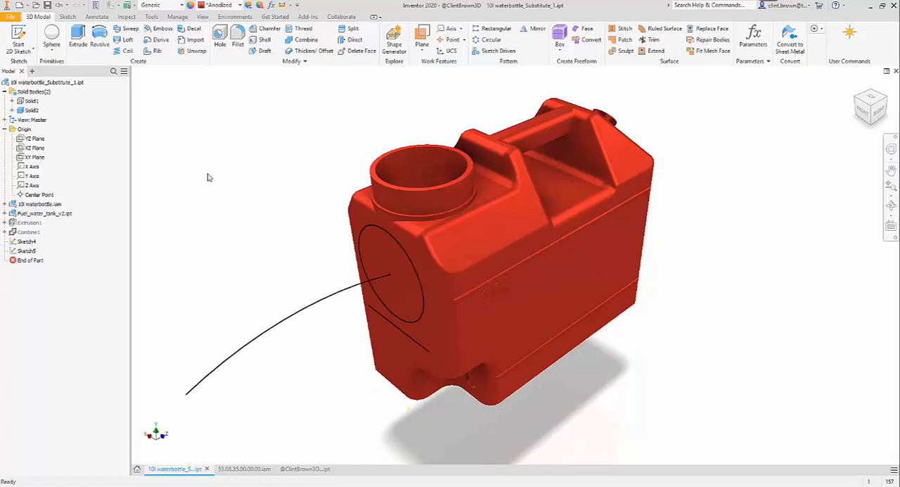
mouse_move(251, 206)
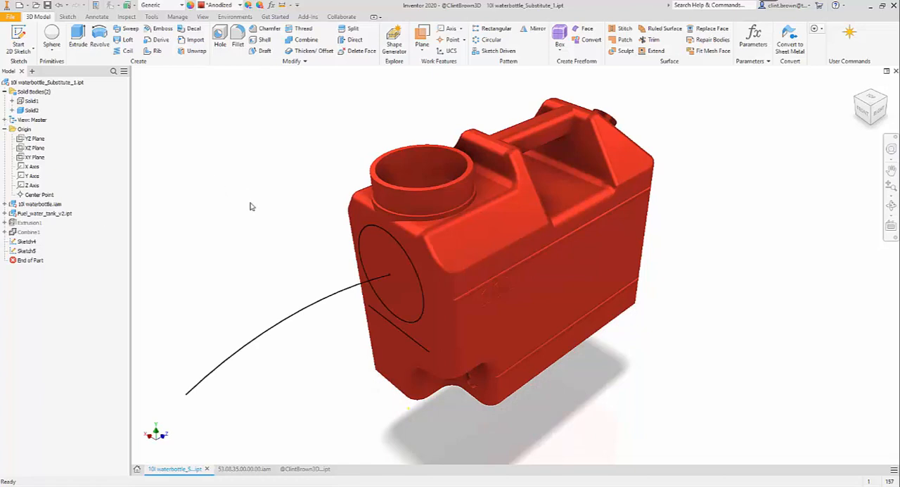
- Preview the circle profile as an extrude, then a revolve about the line, then a sweep
left_click(76, 35)
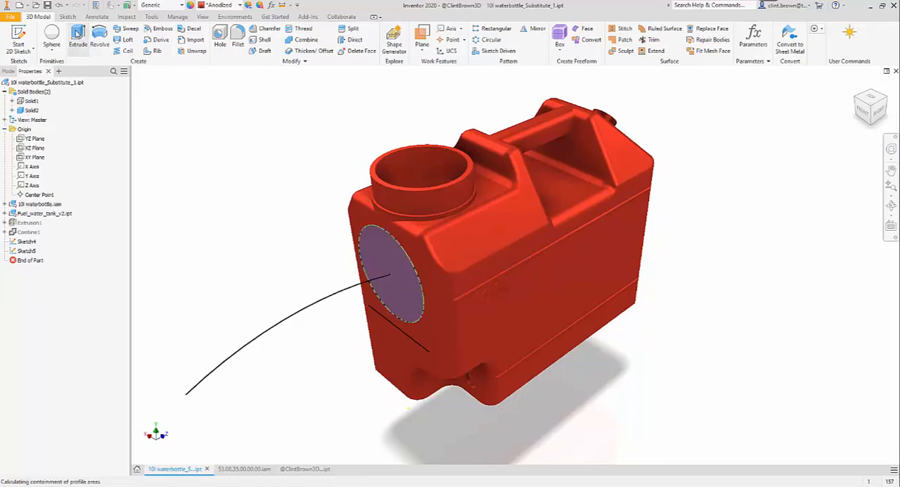
left_click(75, 39)
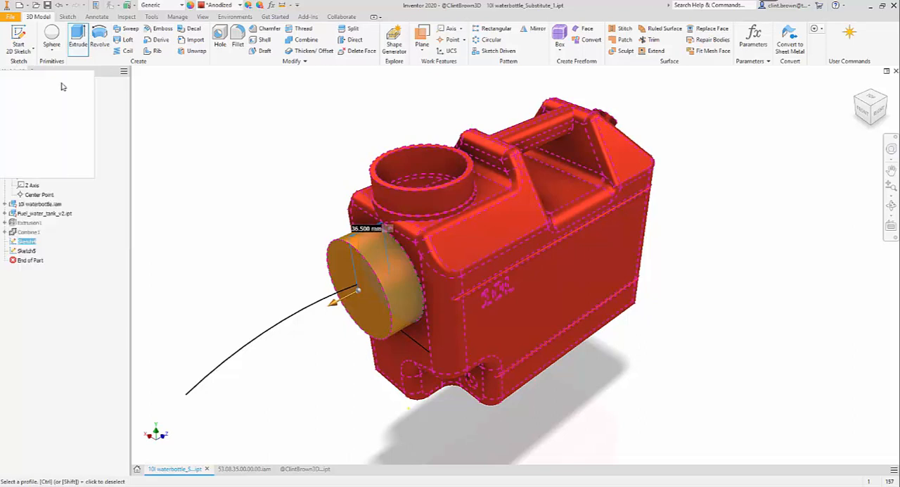
left_click(77, 40)
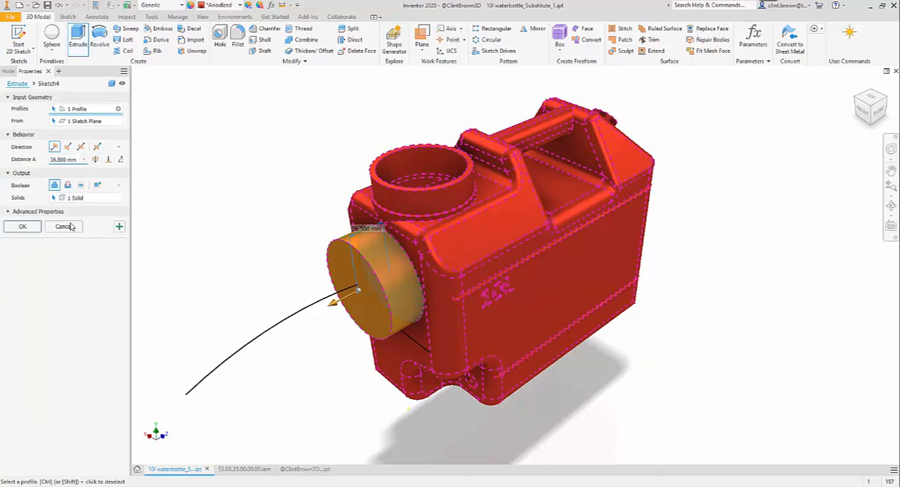
left_click(100, 36)
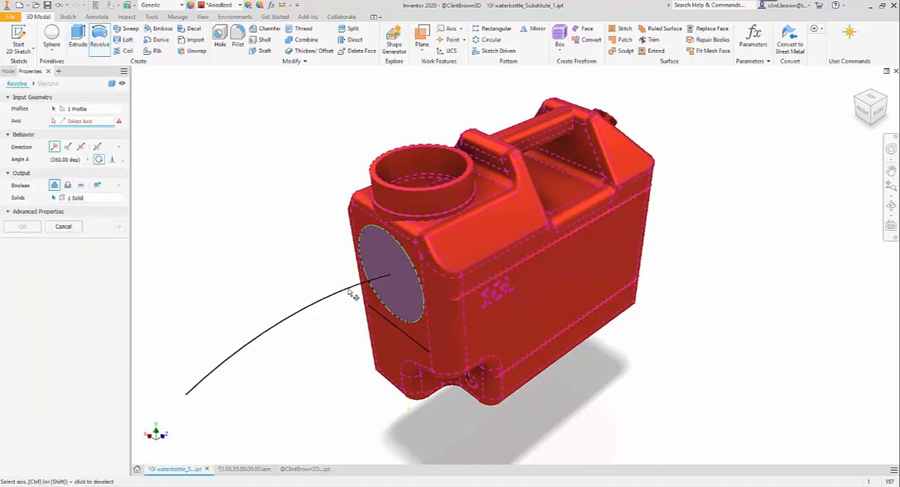
left_click(370, 287)
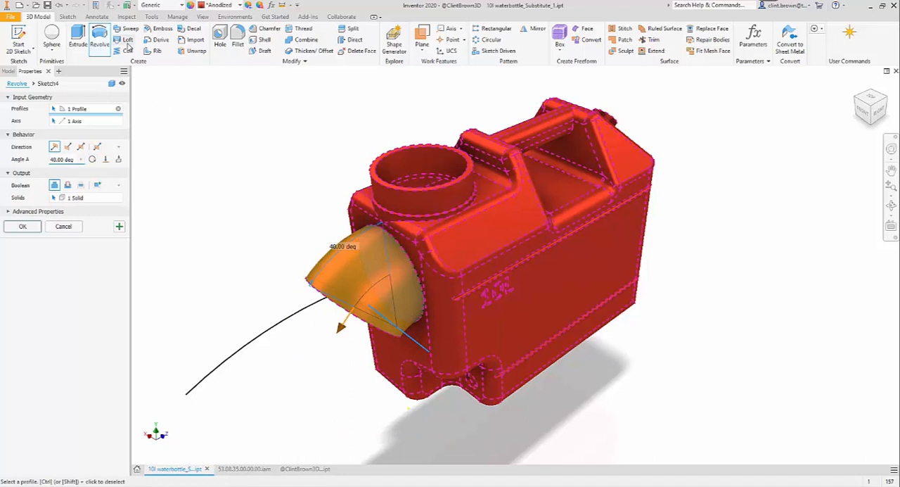
left_click(121, 29)
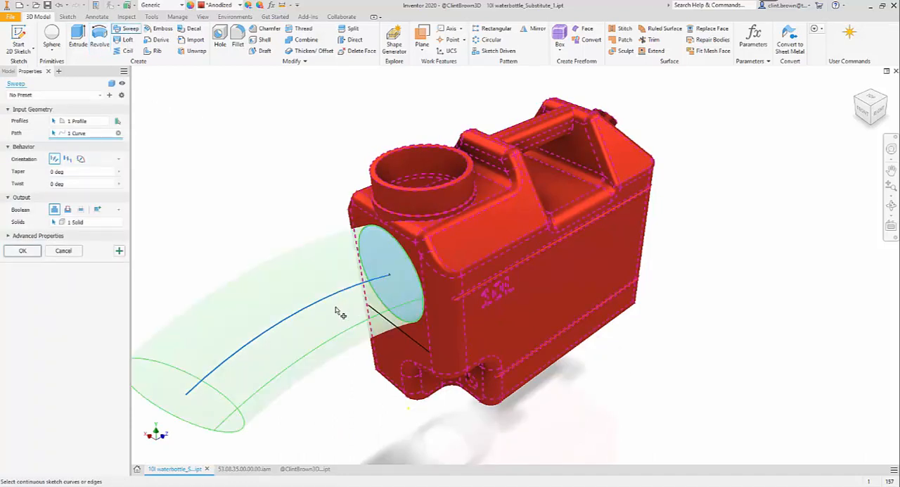
mouse_move(63, 250)
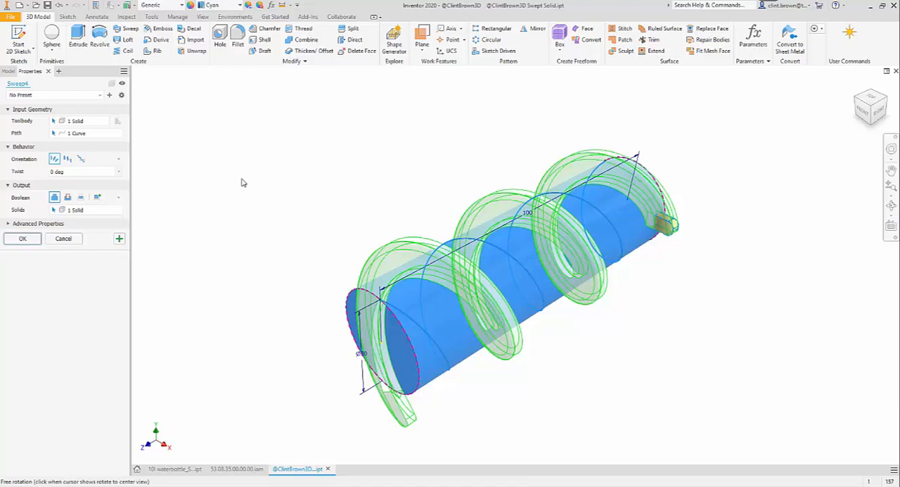
mouse_move(275, 153)
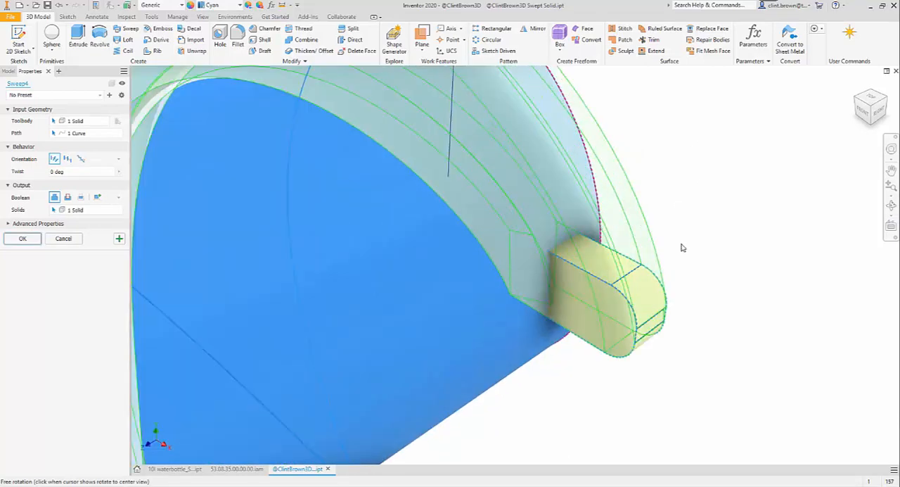
- Accept the helical solid sweep as a Cut, inspect the spiral groove, and switch to the frame assembly
left_click_drag(680, 247, 618, 302)
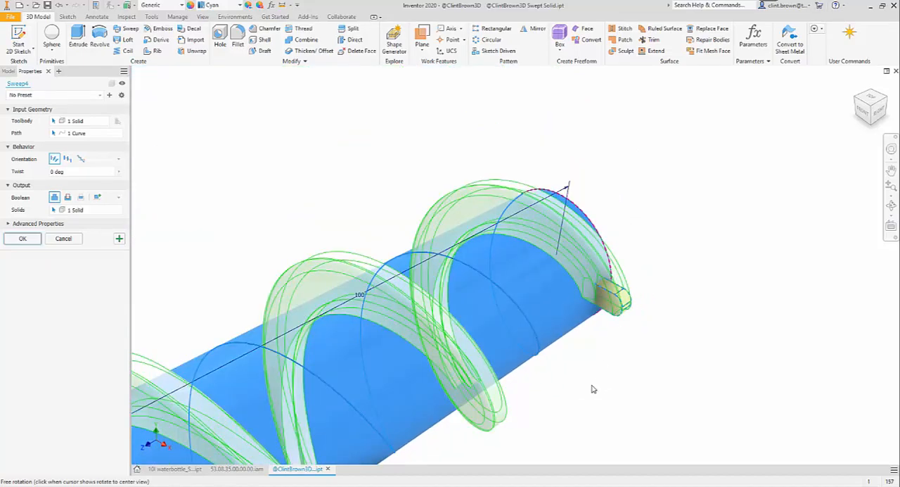
left_click_drag(593, 389, 696, 272)
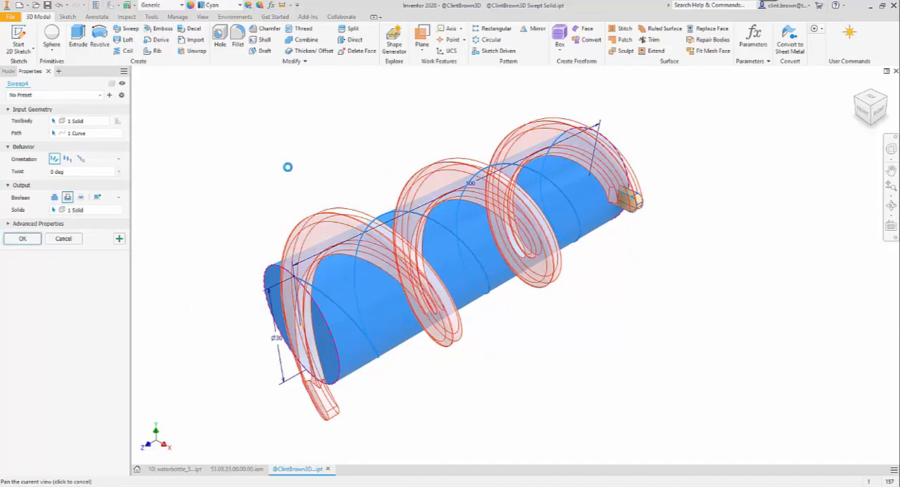
left_click(22, 238)
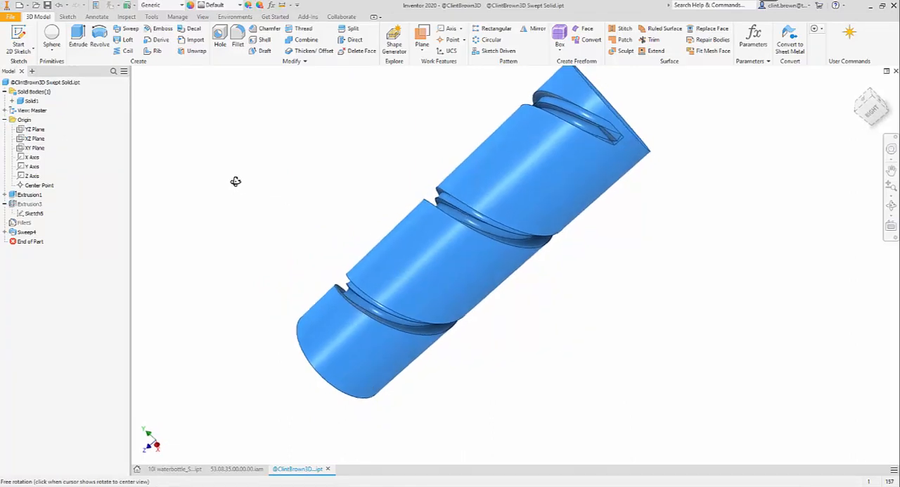
left_click_drag(235, 182, 397, 257)
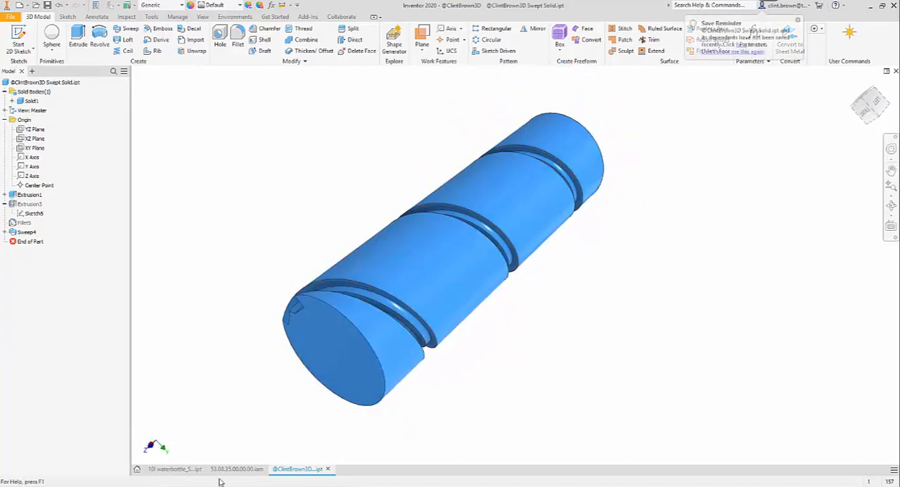
left_click(239, 468)
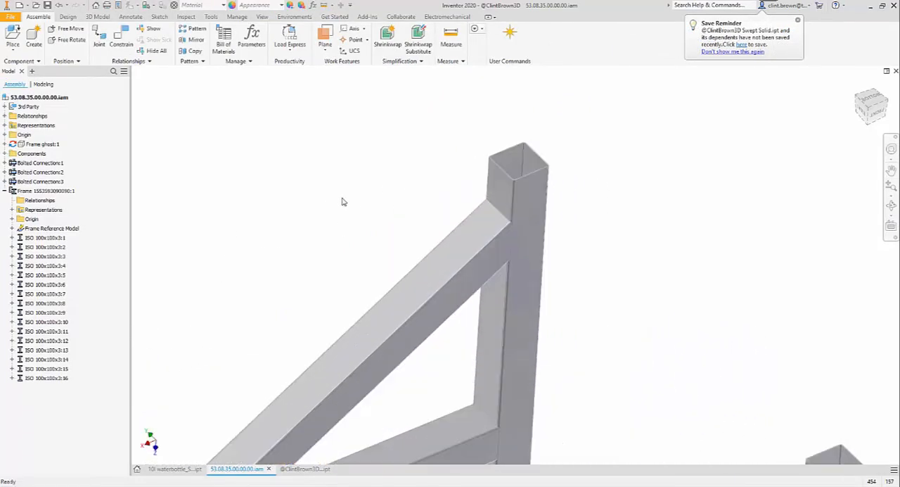
- Insert an end cap on the square post's top face, keeping the default member name
left_click(68, 17)
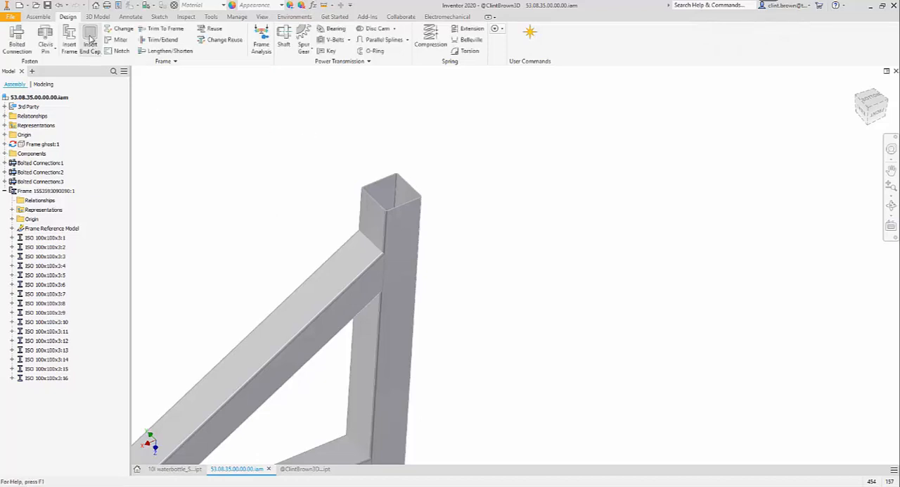
left_click(87, 39)
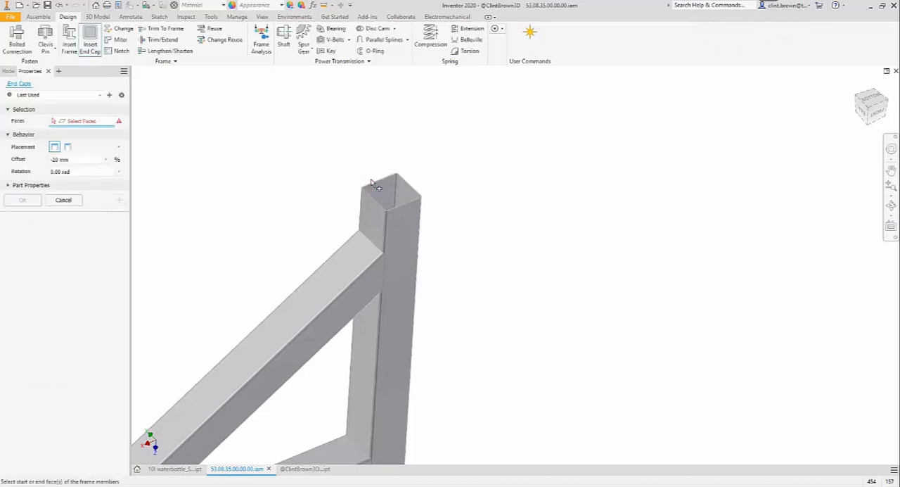
left_click(394, 192)
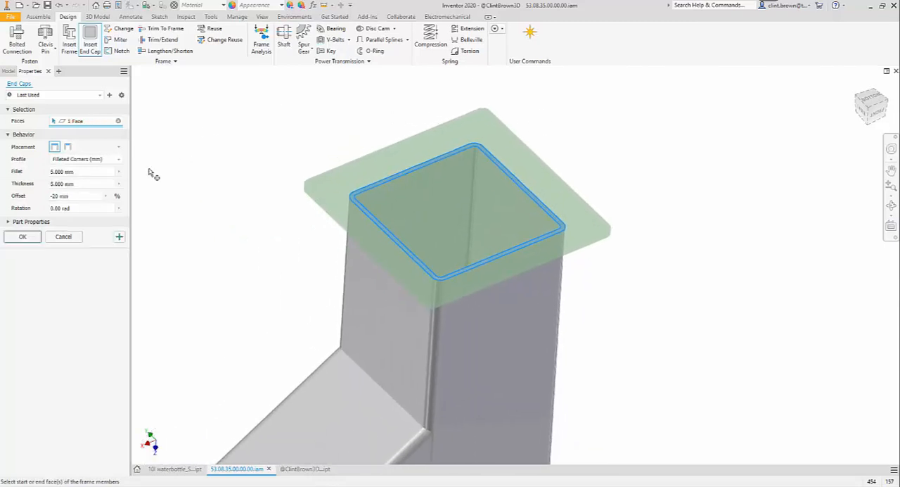
mouse_move(237, 206)
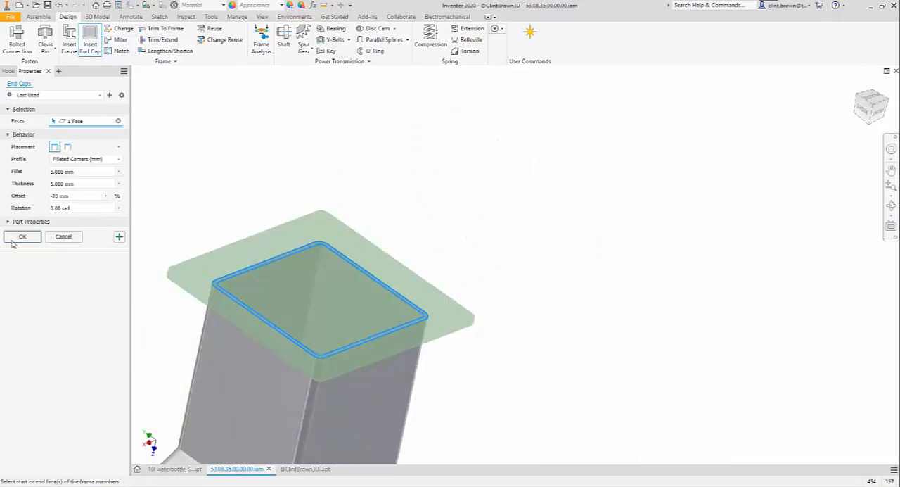
left_click(22, 236)
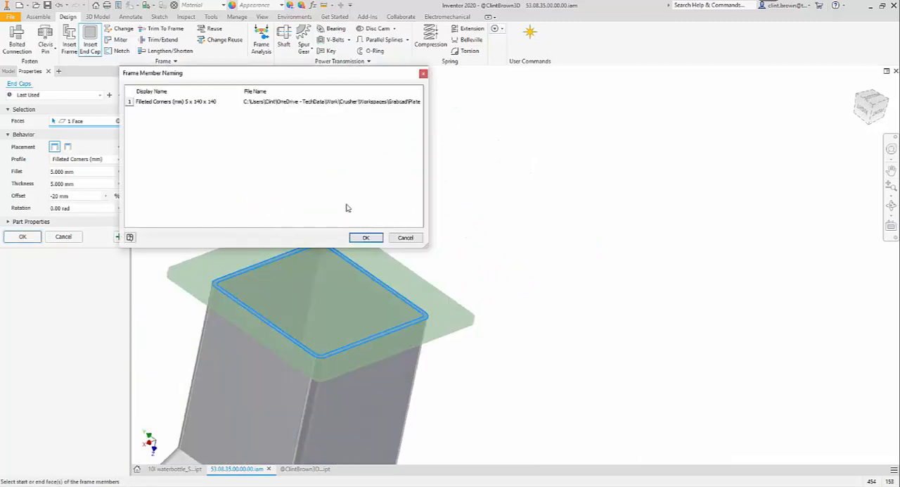
left_click(366, 237)
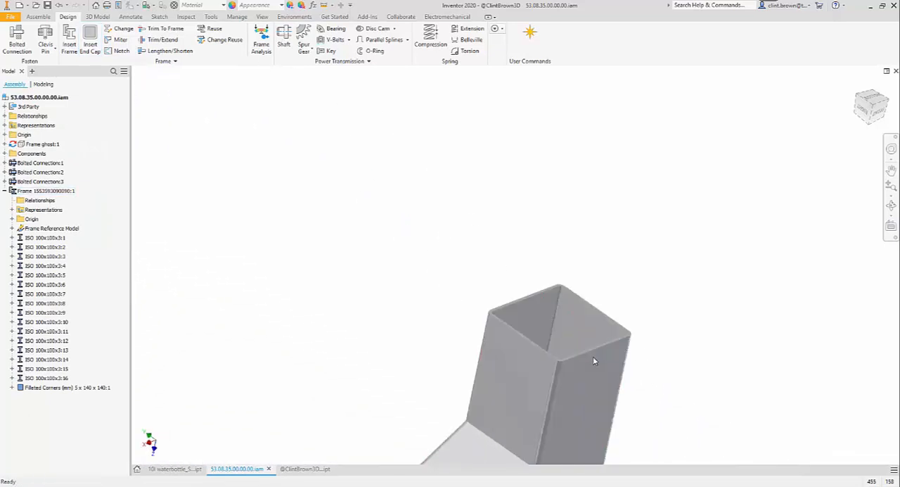
- Insert an internal chamfered-corner end cap on the tube end, keeping the default name
left_click(87, 38)
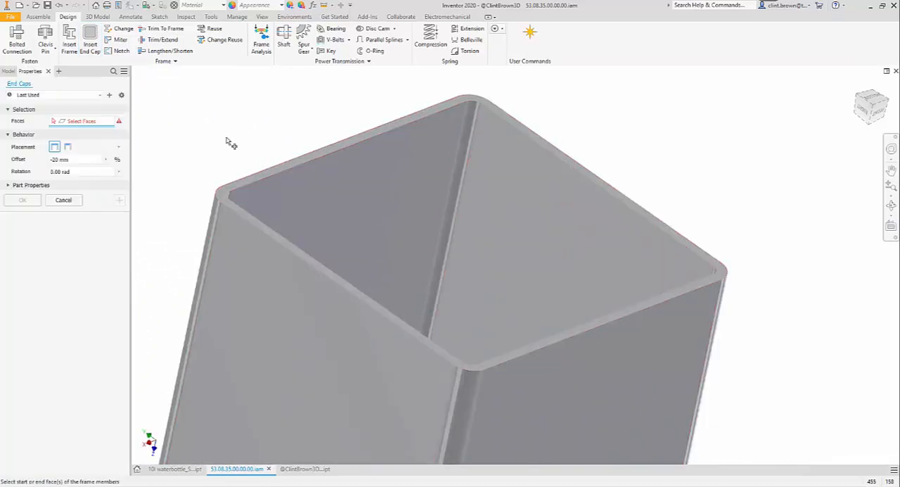
left_click(464, 204)
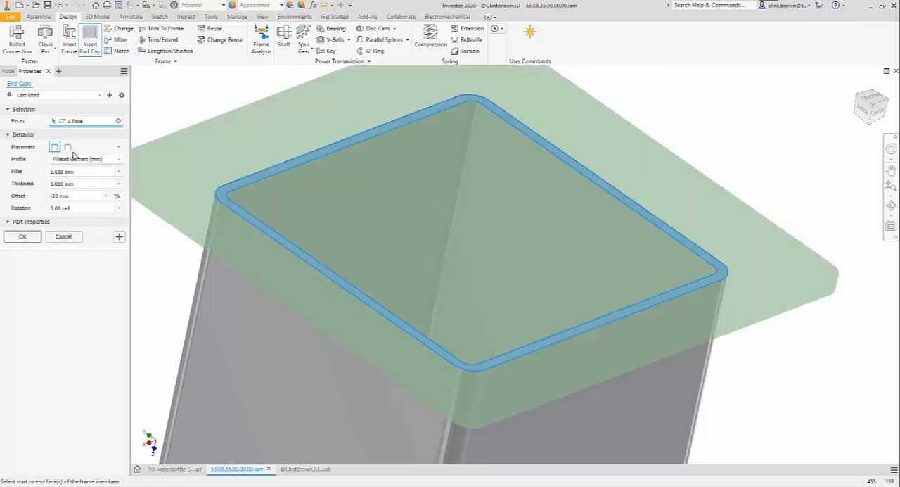
mouse_move(69, 146)
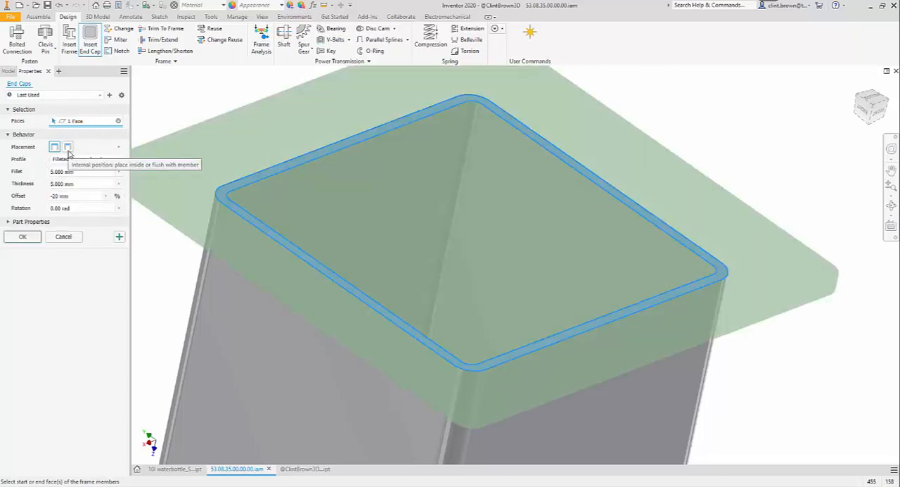
left_click(68, 147)
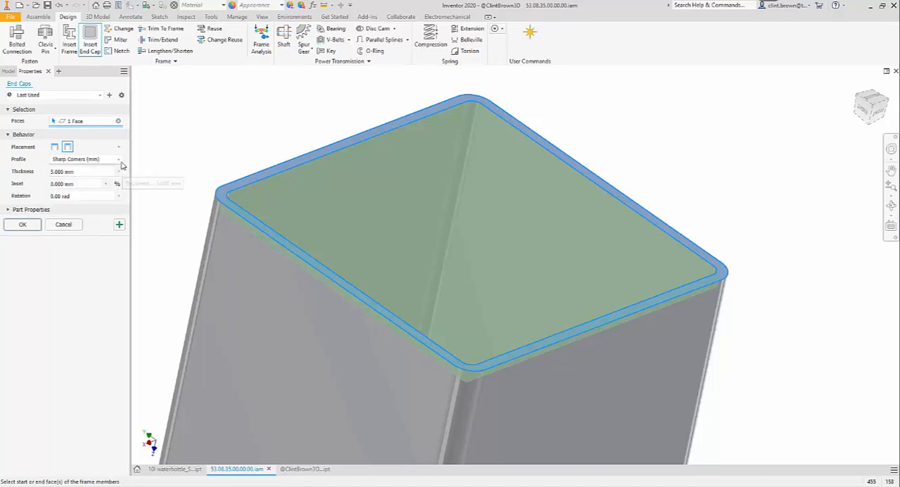
left_click(118, 158)
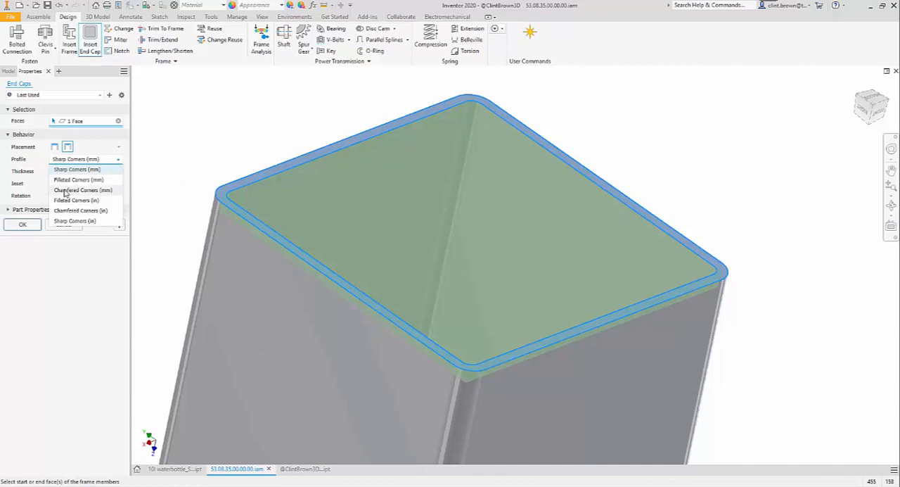
left_click(83, 190)
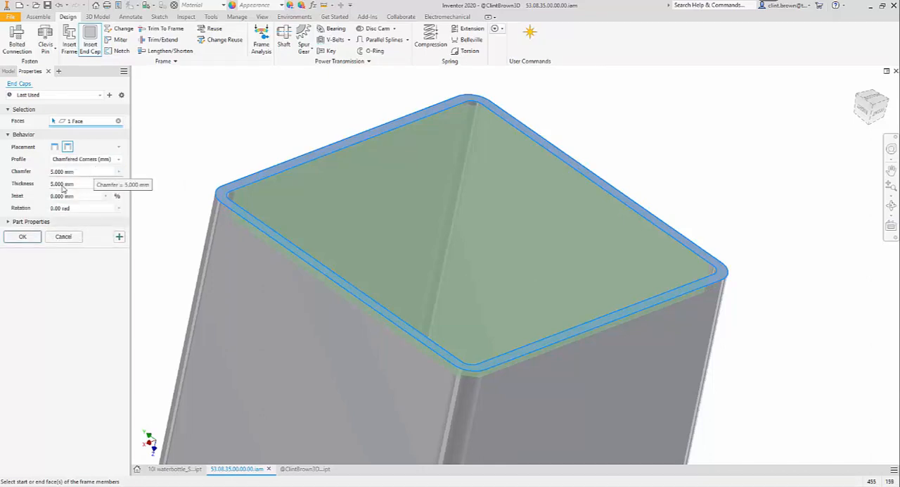
mouse_move(88, 183)
type("5")
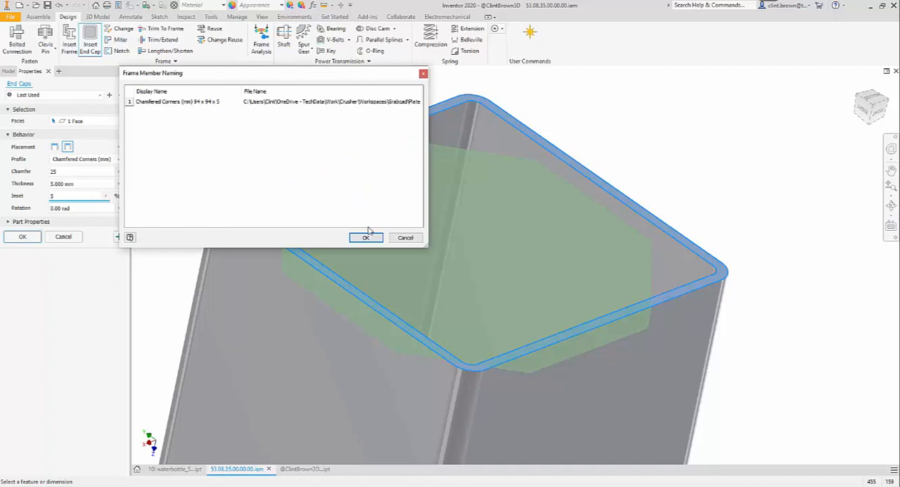
left_click(366, 237)
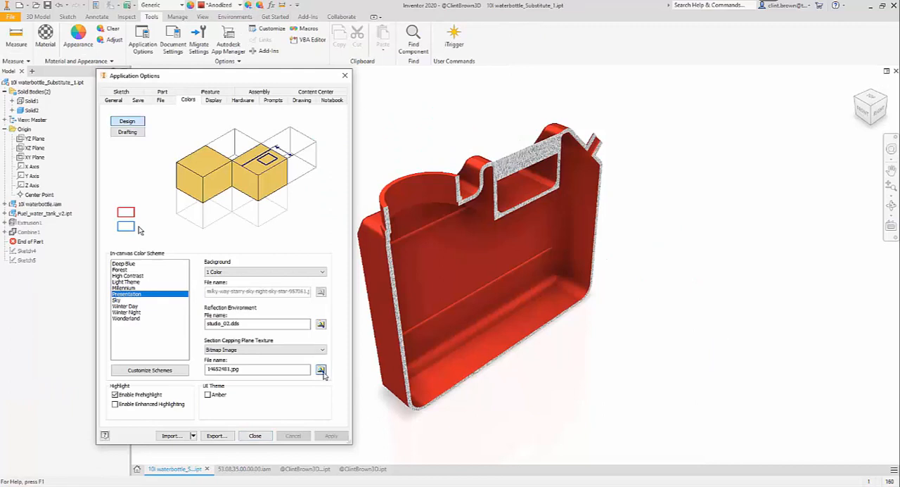
- Set a crosshatch jpg as the section capping texture and switch to ClintBrown3D.ipt
left_click(320, 370)
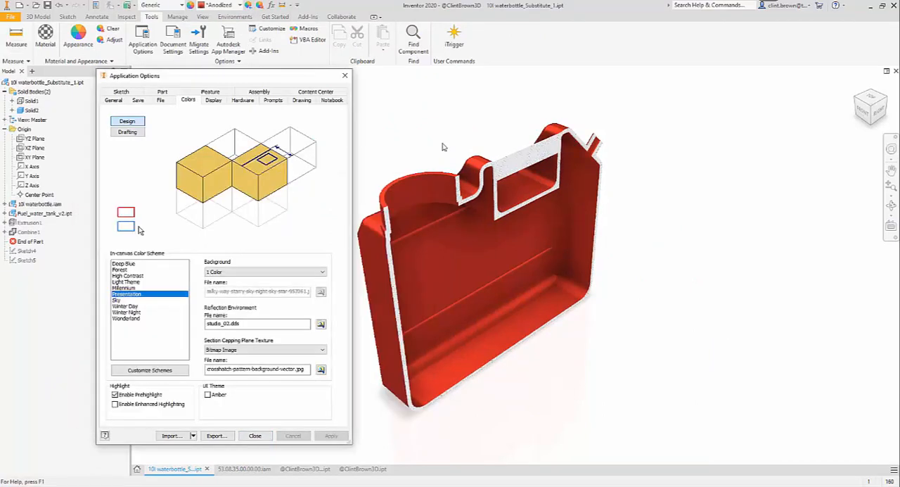
mouse_move(387, 465)
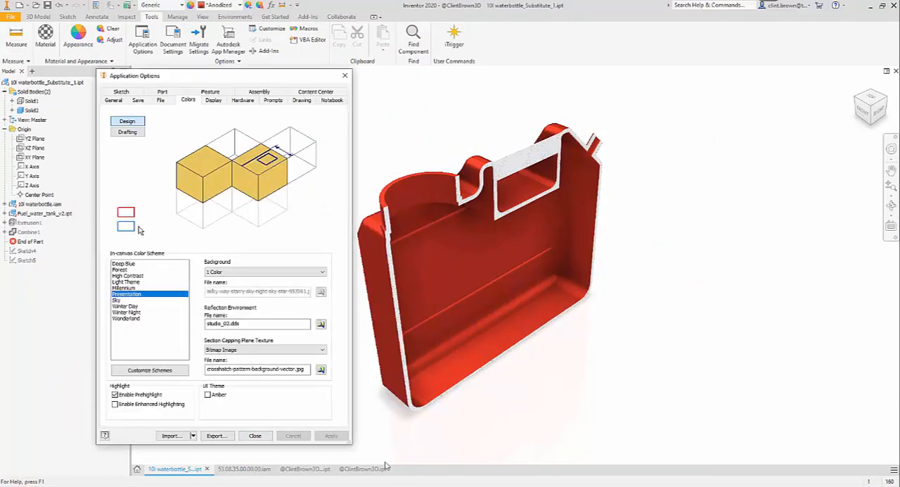
left_click(255, 436)
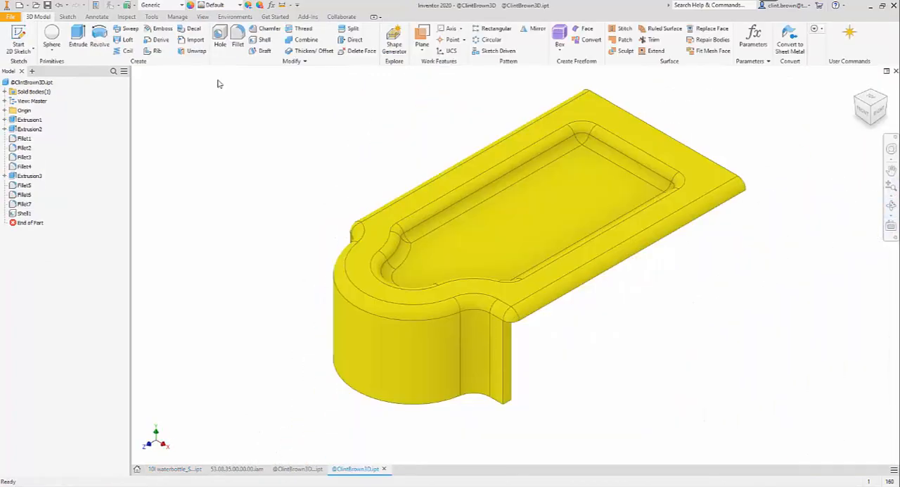
mouse_move(214, 113)
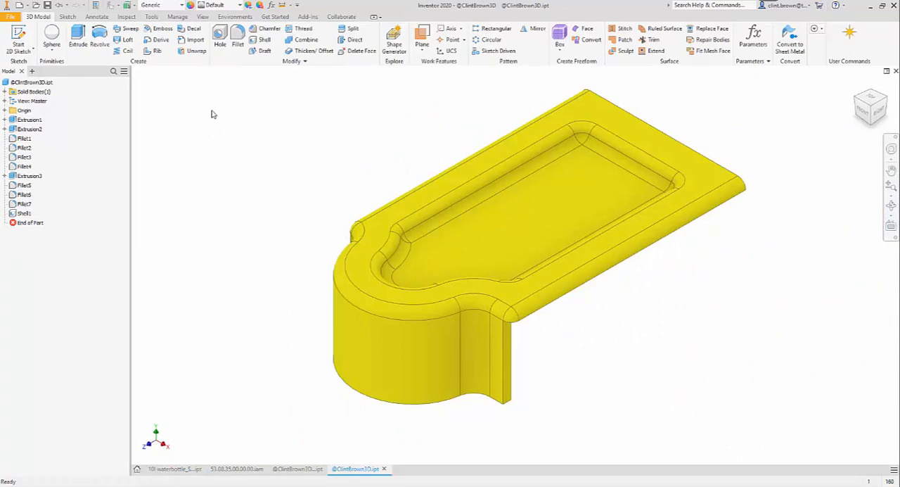
mouse_move(270, 187)
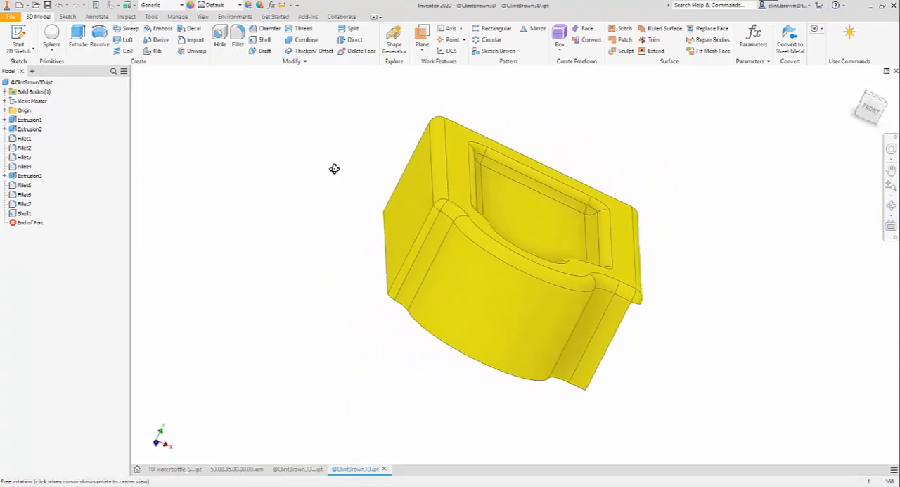
- Unwrap the yellow part's curved faces, offset the flat result beside the part, and confirm
left_click_drag(334, 169, 286, 176)
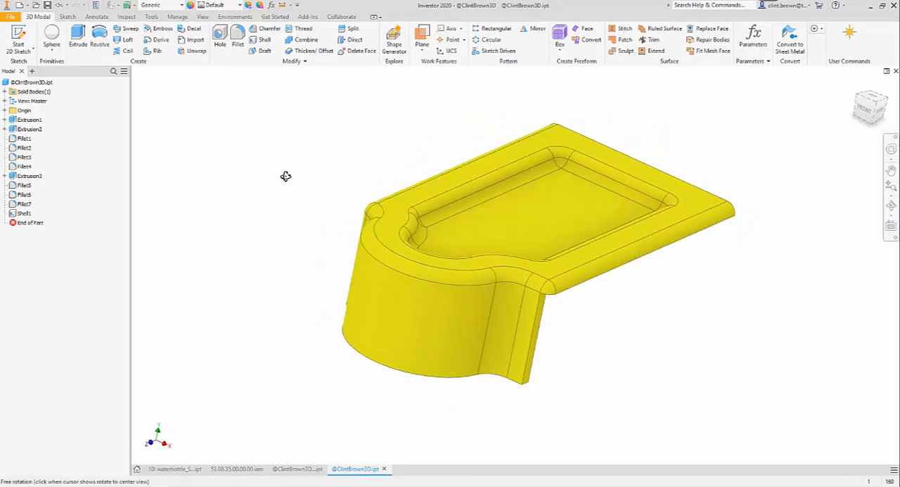
left_click(198, 51)
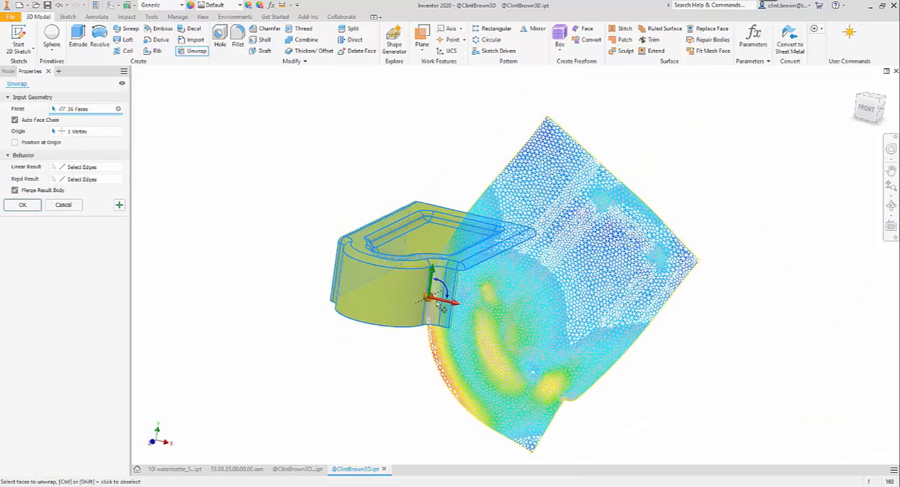
left_click_drag(436, 296, 540, 220)
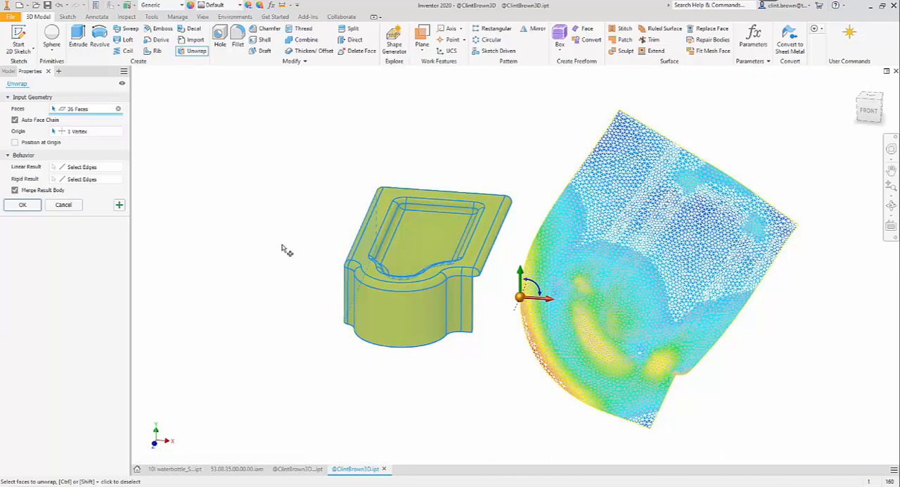
mouse_move(24, 216)
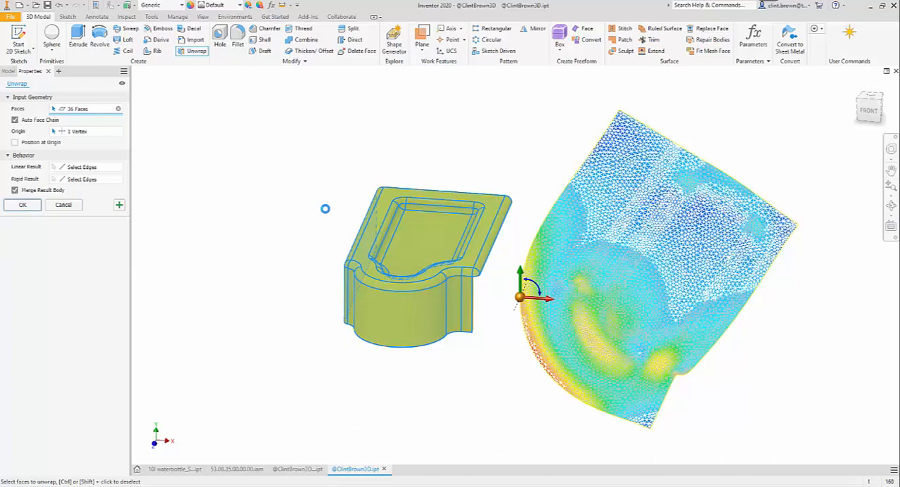
left_click(22, 204)
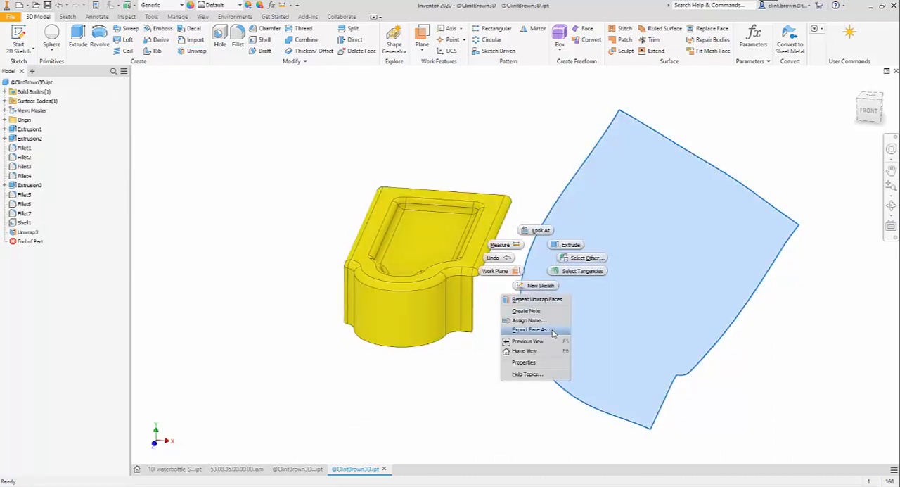
mouse_move(244, 279)
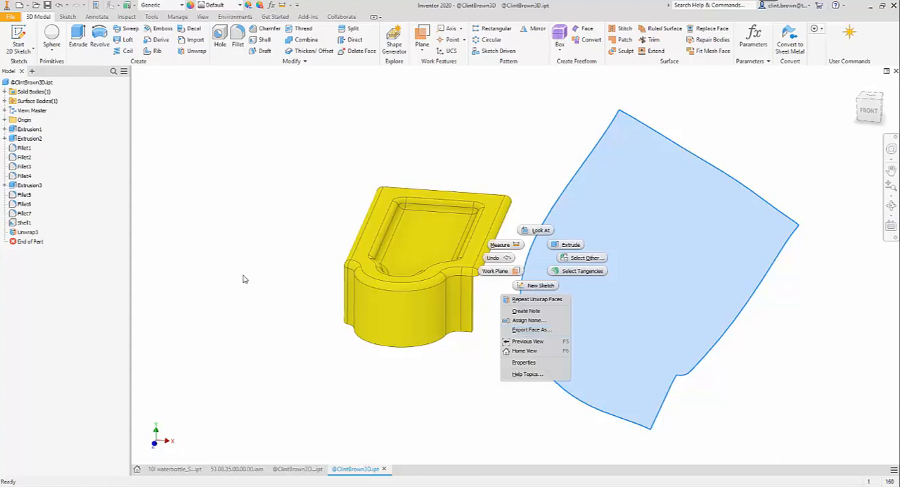